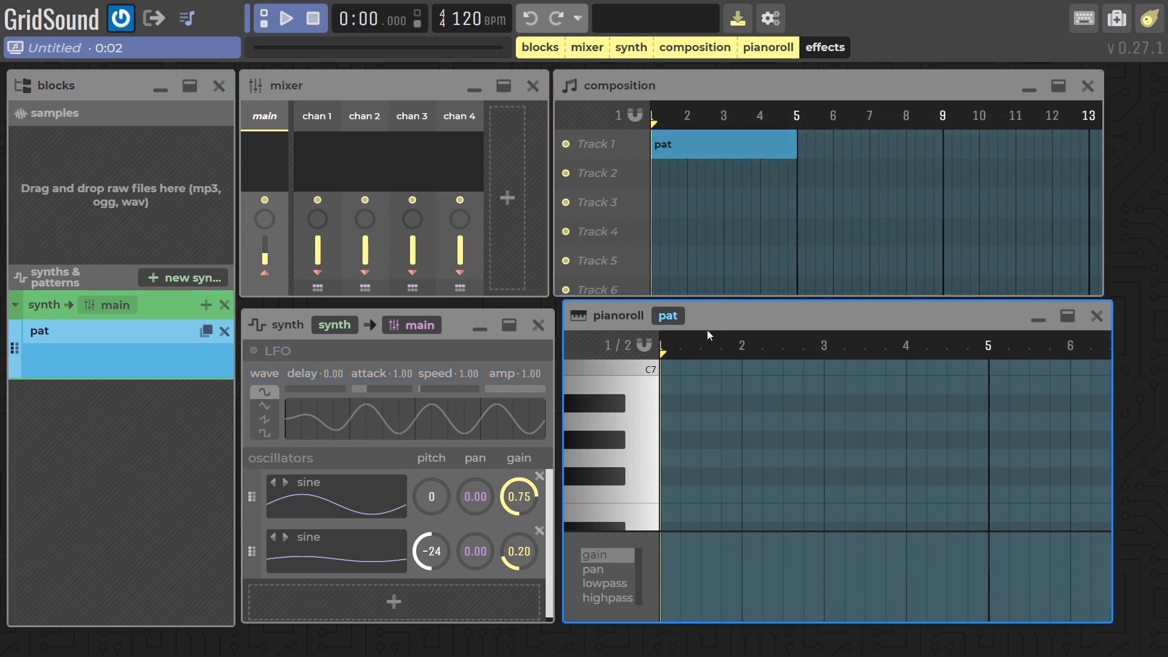
- Draw the first four notes F, A, C, C of the pat pattern in the piano roll
click(626, 492)
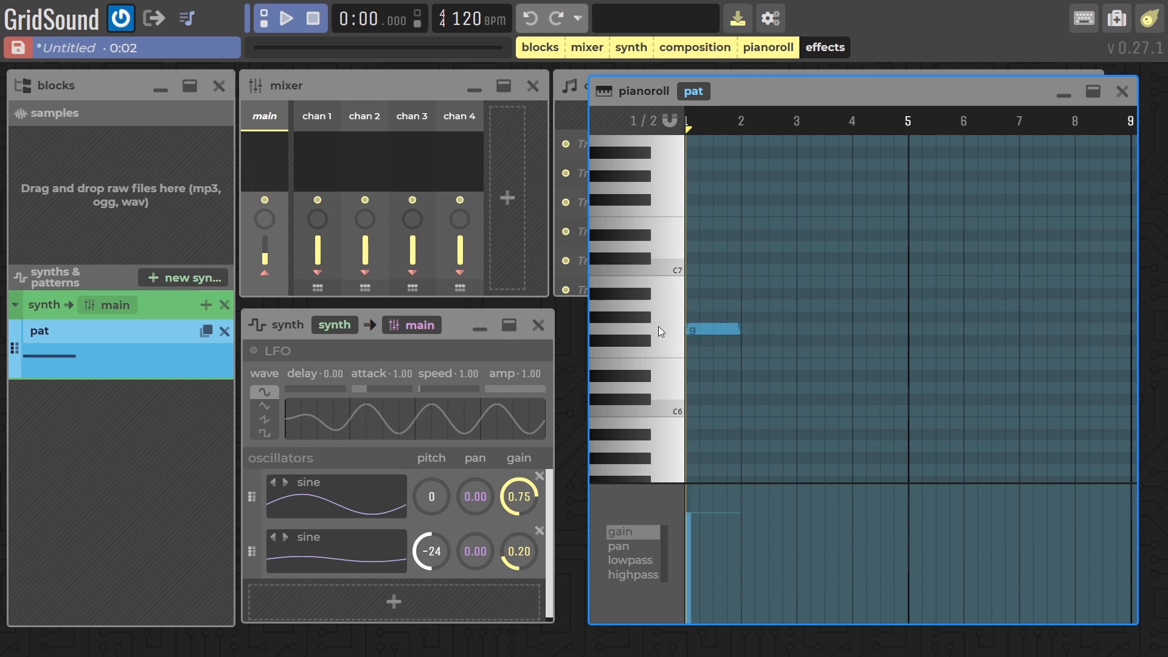
click(745, 315)
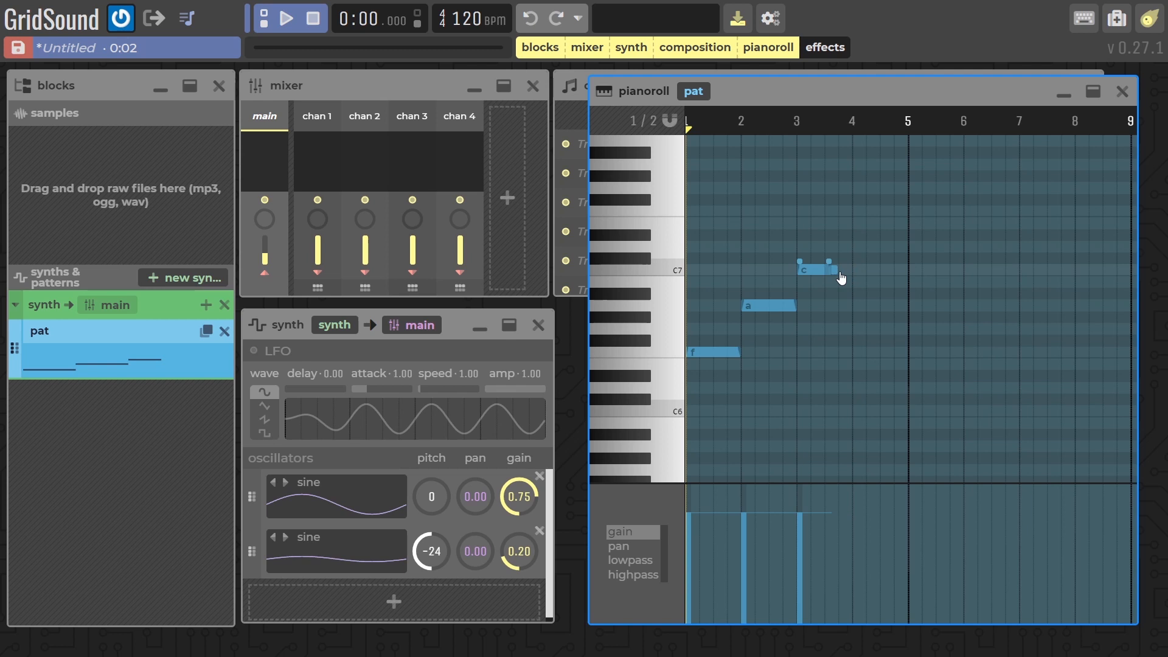
click(284, 18)
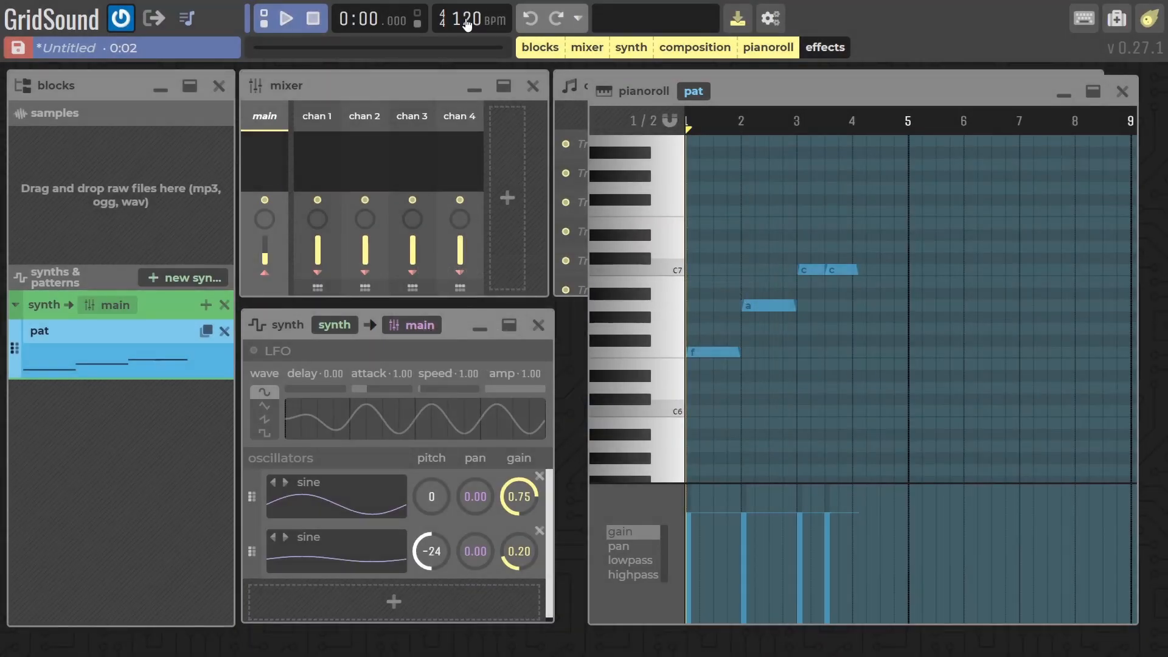
- Set tempo to 200 BPM, add D and C with rising gains, and use a triangle first oscillator
click(471, 18)
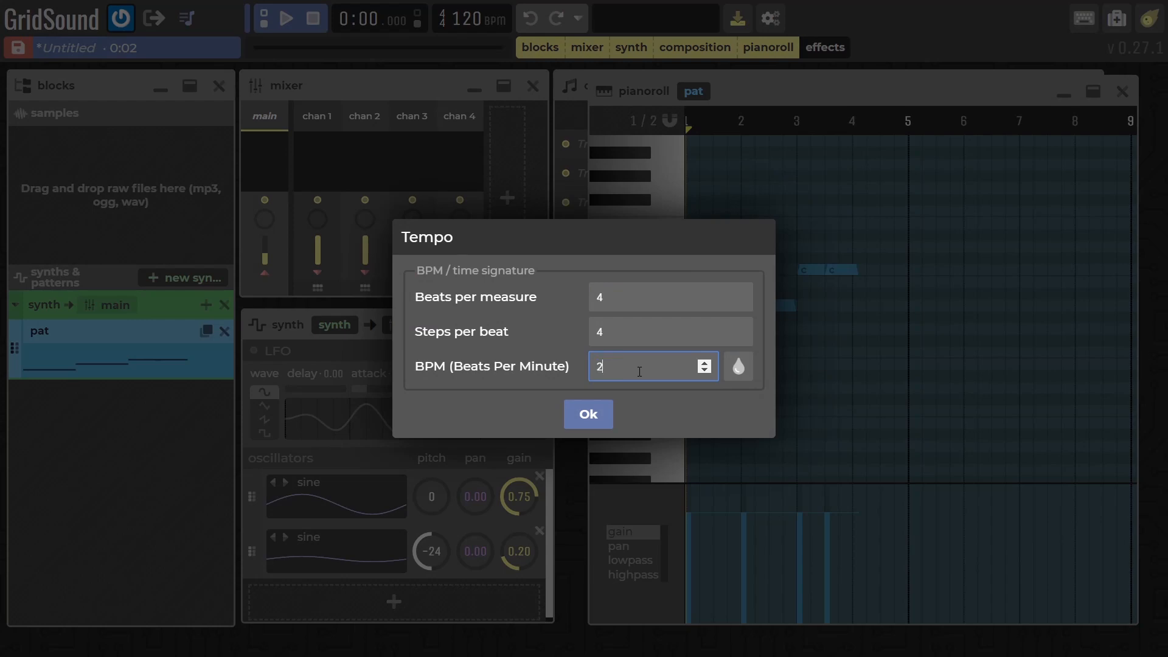
click(588, 414)
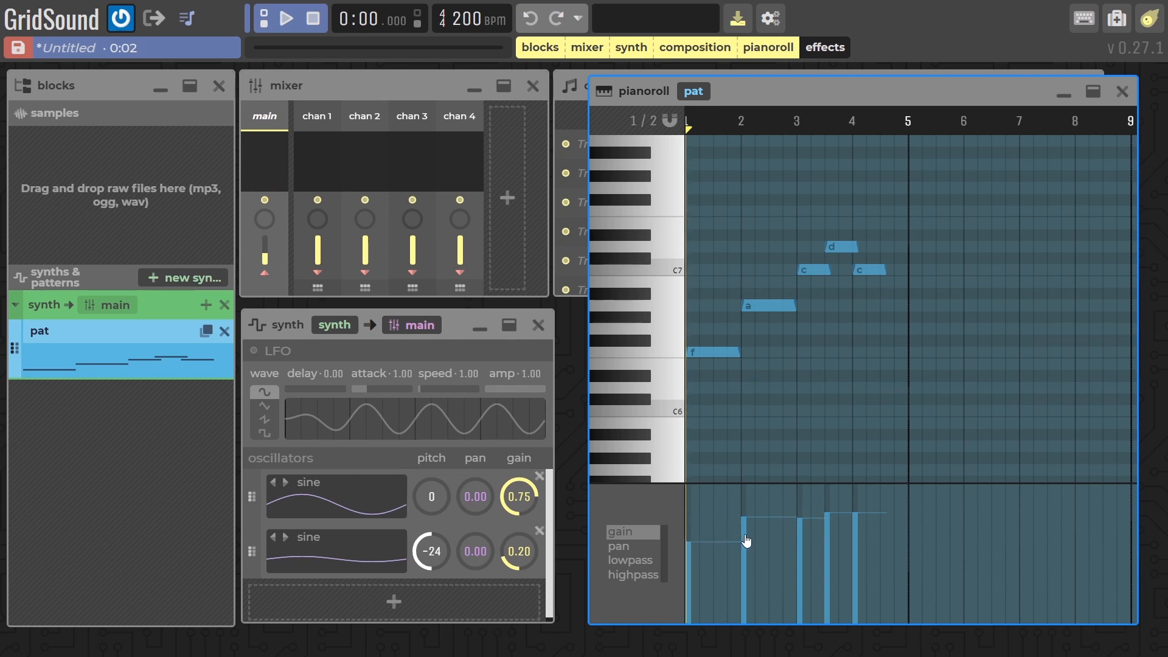
click(286, 19)
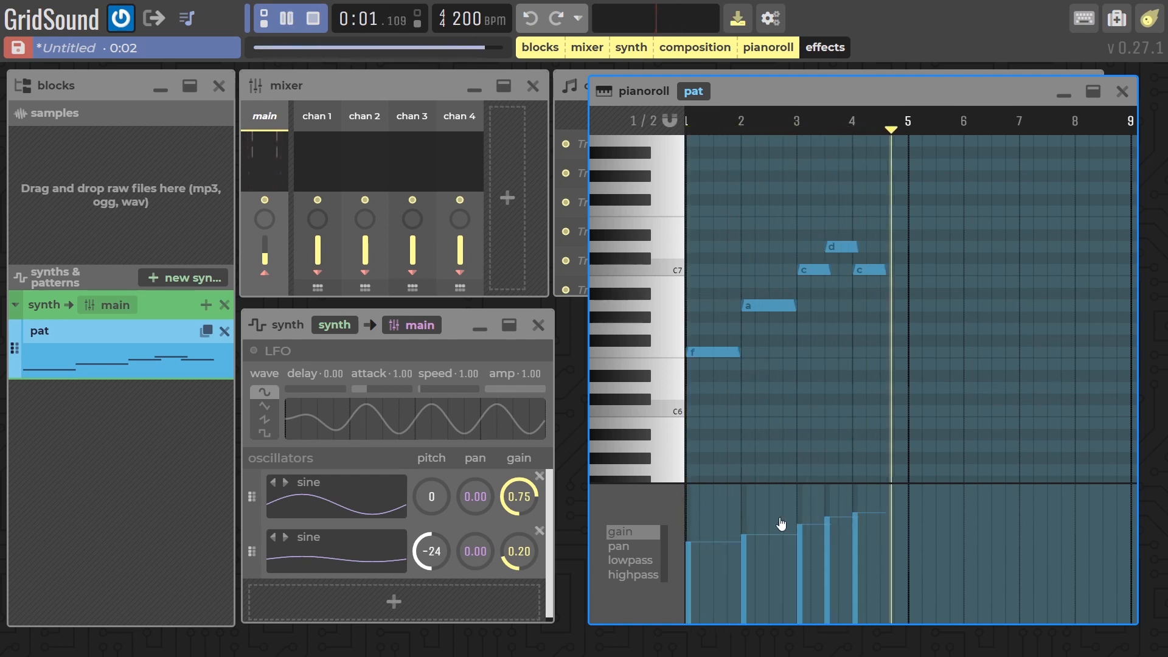
click(313, 19)
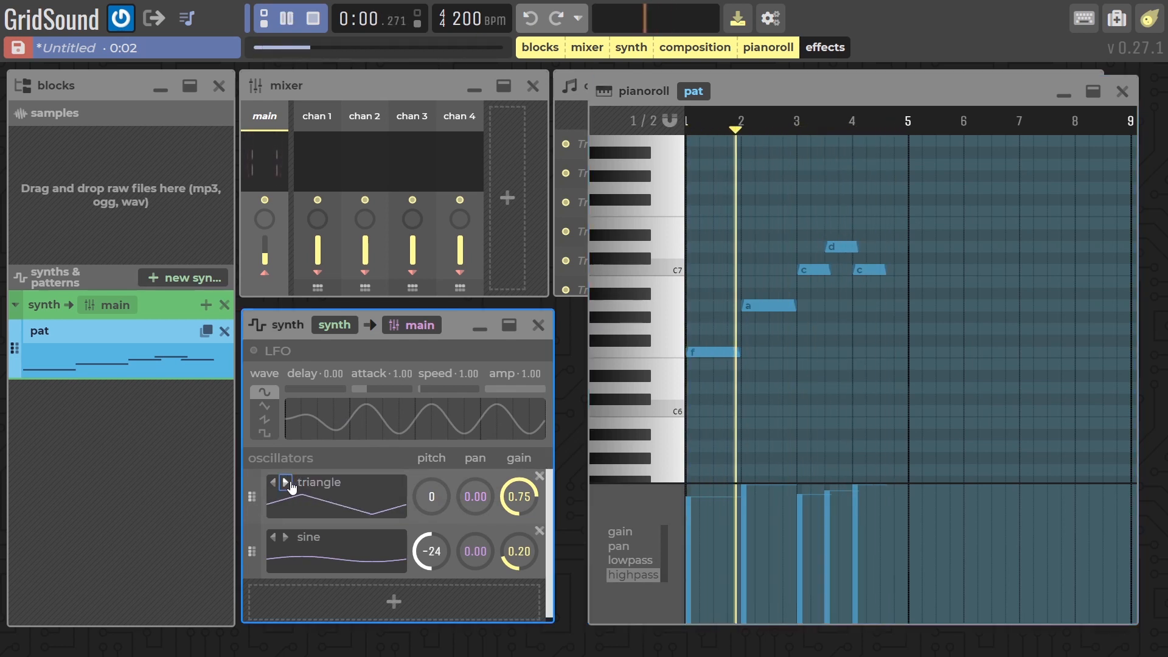
- Cycle the first oscillator's wave to bass and lower its gain to 0.41
click(285, 481)
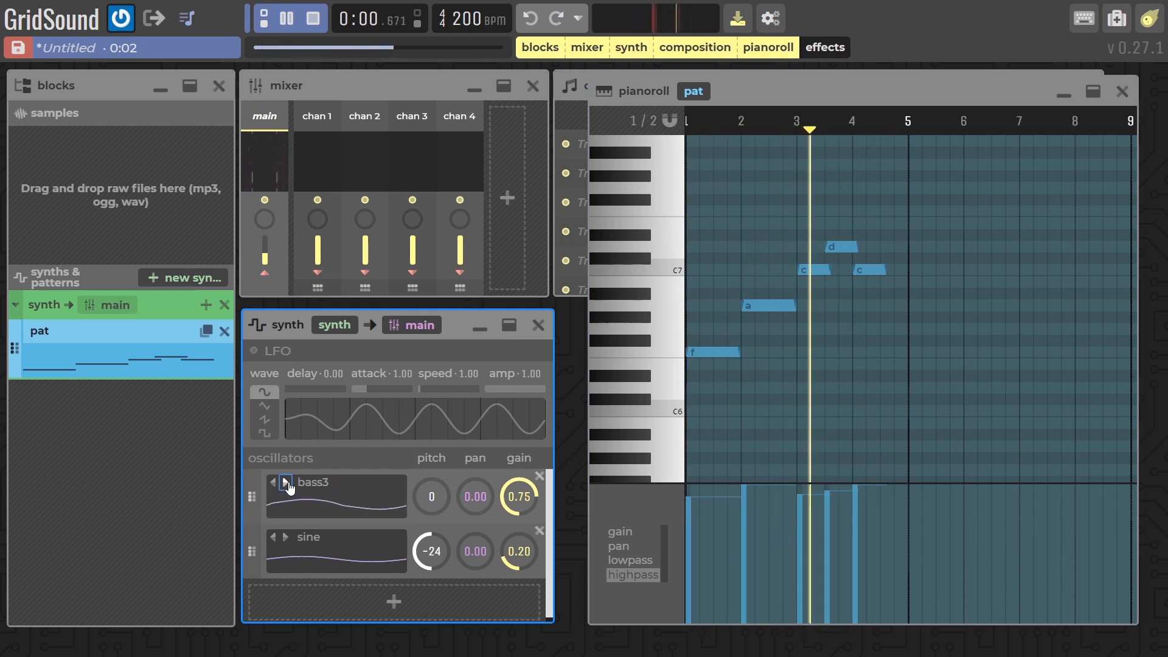
click(285, 483)
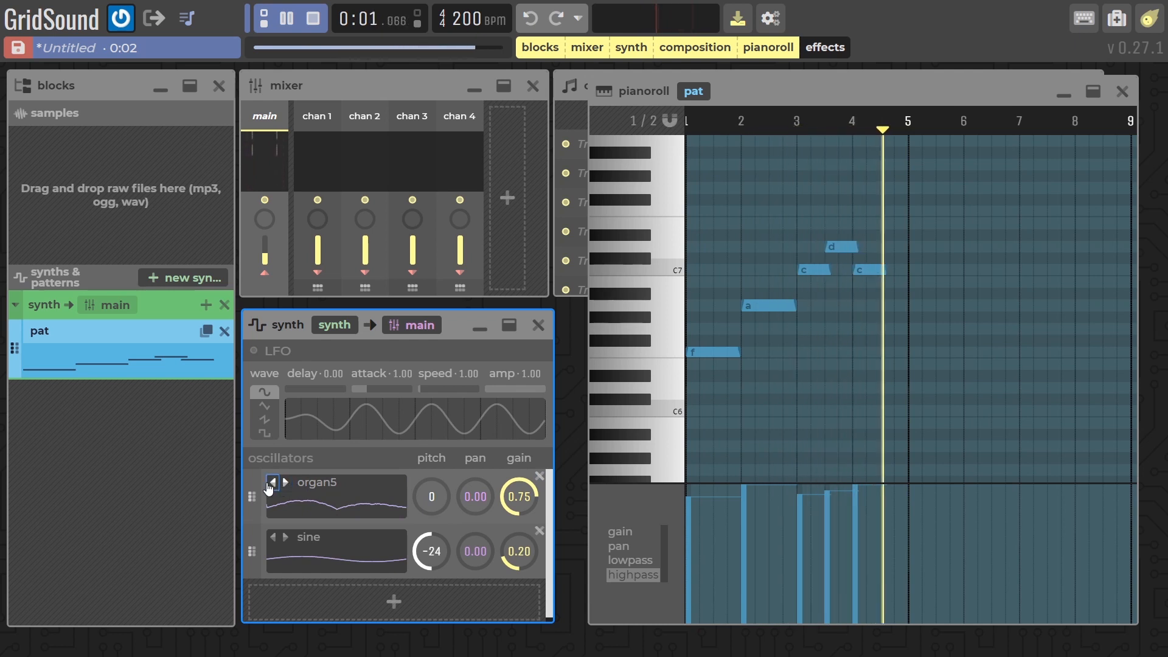
click(285, 482)
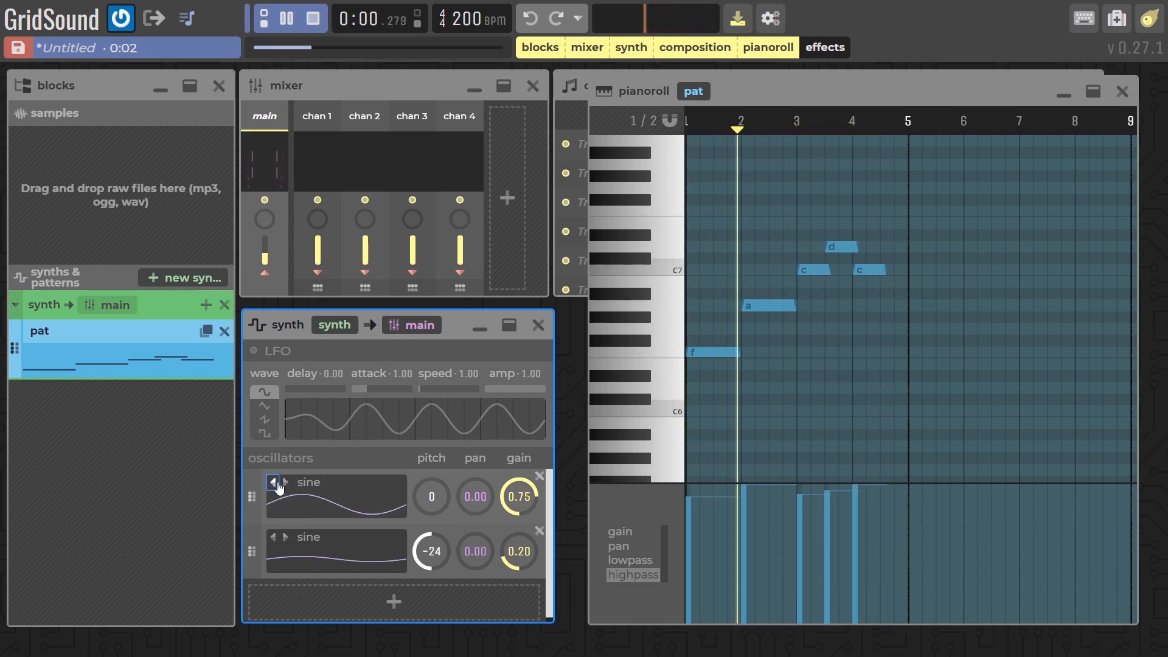
click(336, 495)
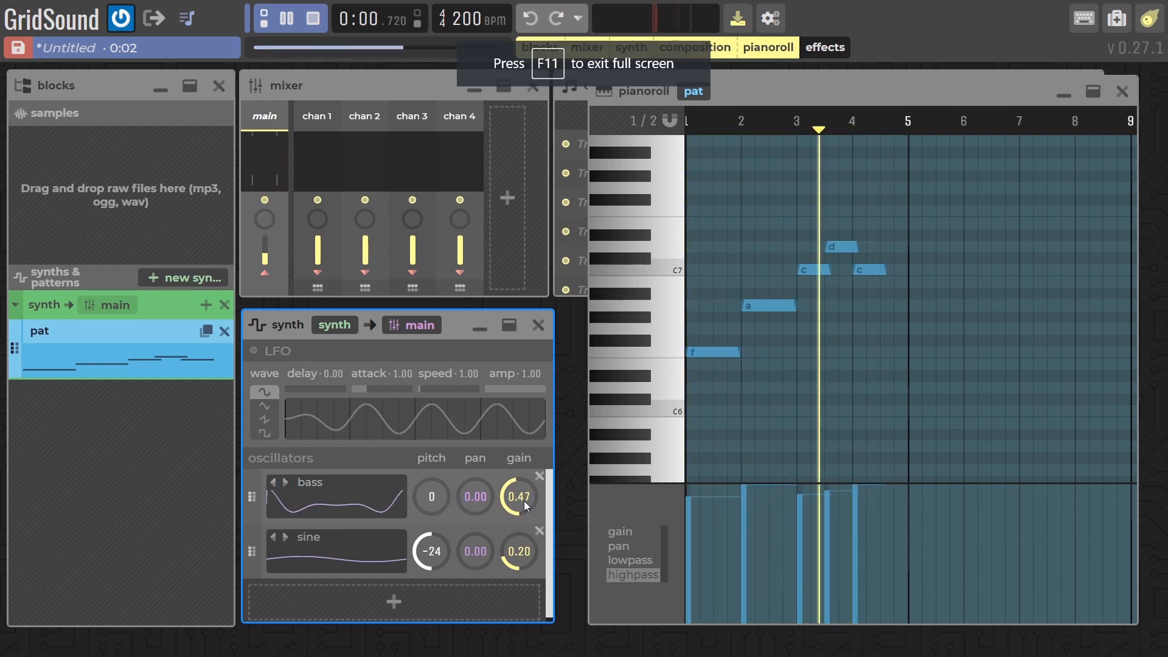
click(285, 537)
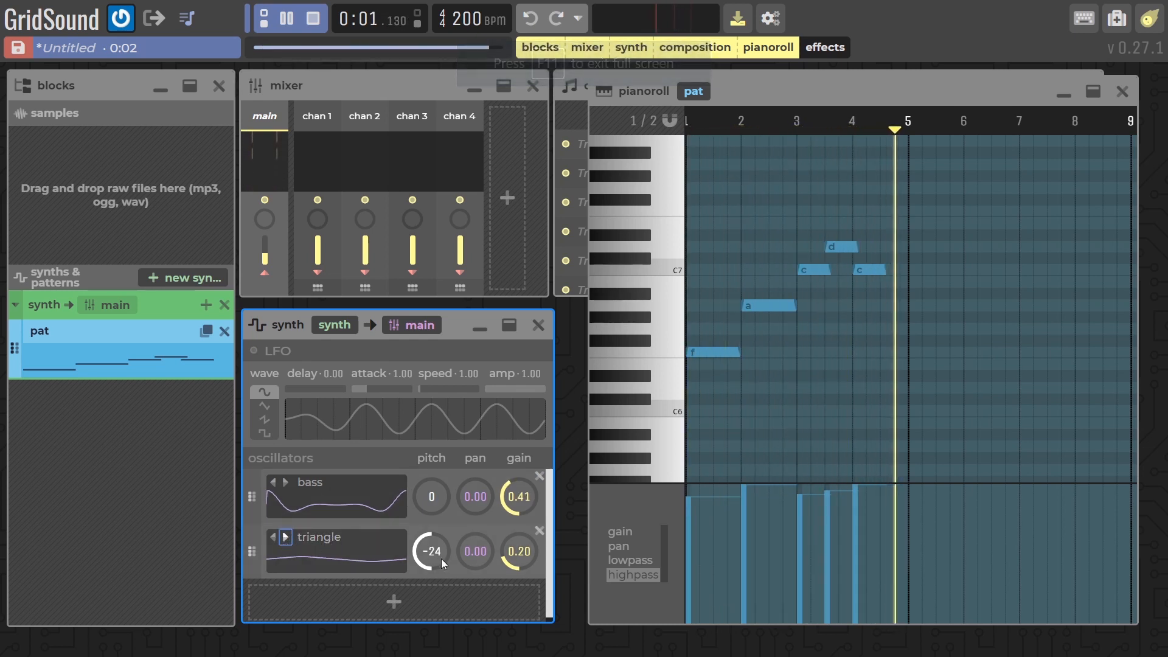
- Make the second oscillator a triangle wave with its pitch back at -24
drag(429, 551, 429, 522)
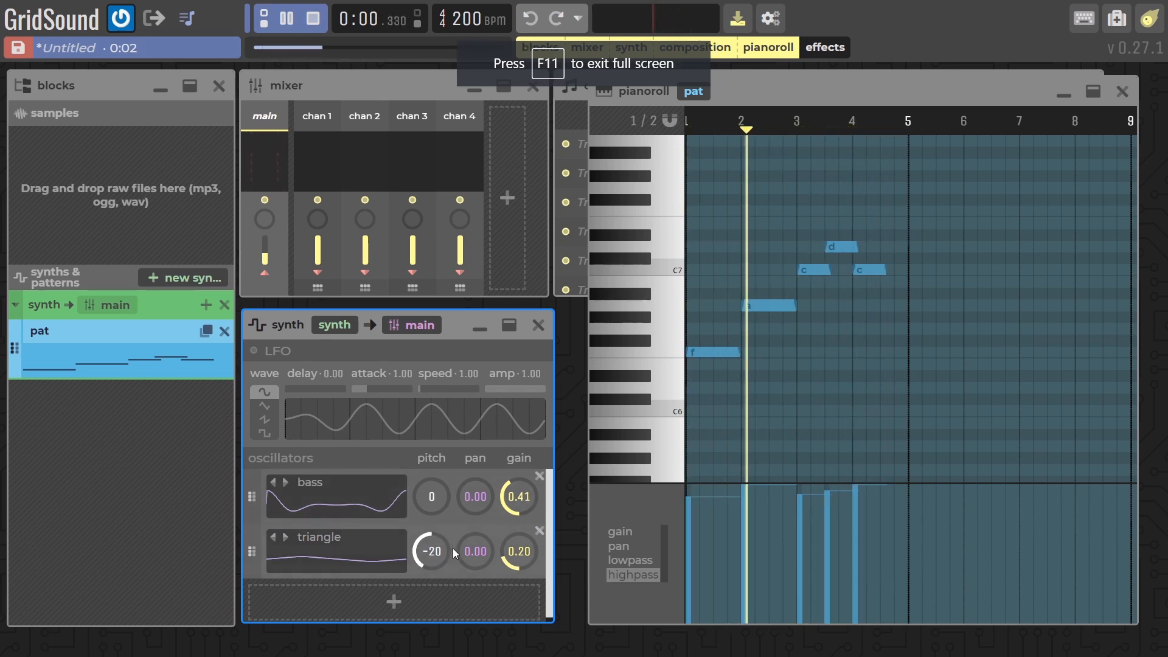
drag(431, 551, 430, 566)
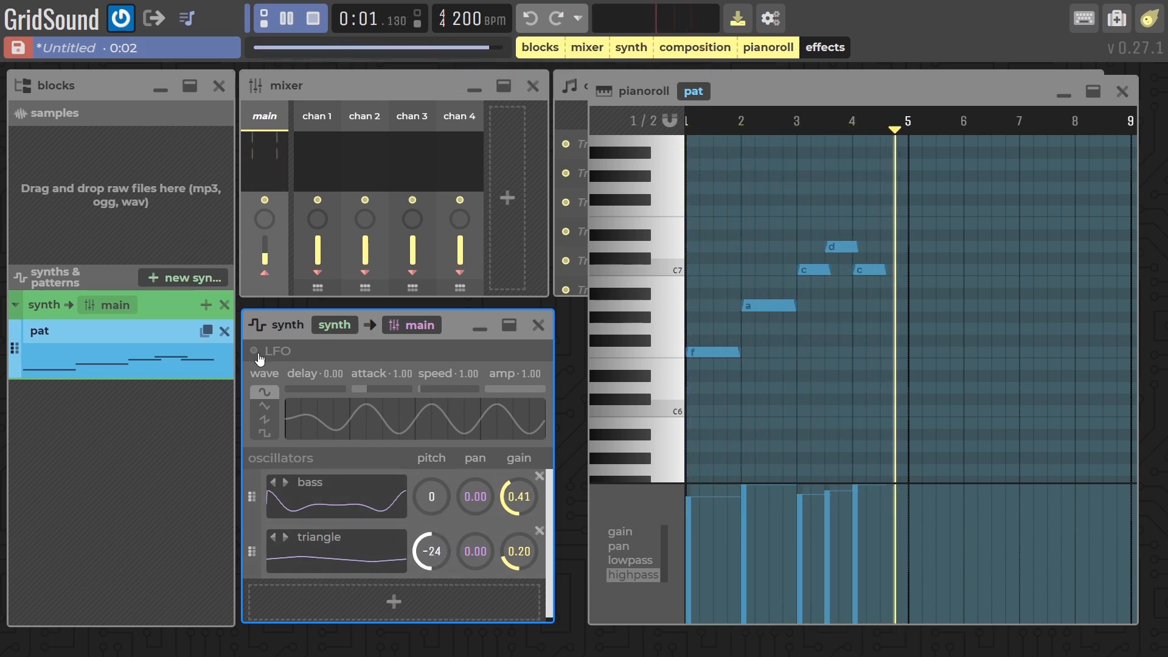
- Enable the LFO with a triangle wave, delay 0.13 and speed 4.13
click(262, 416)
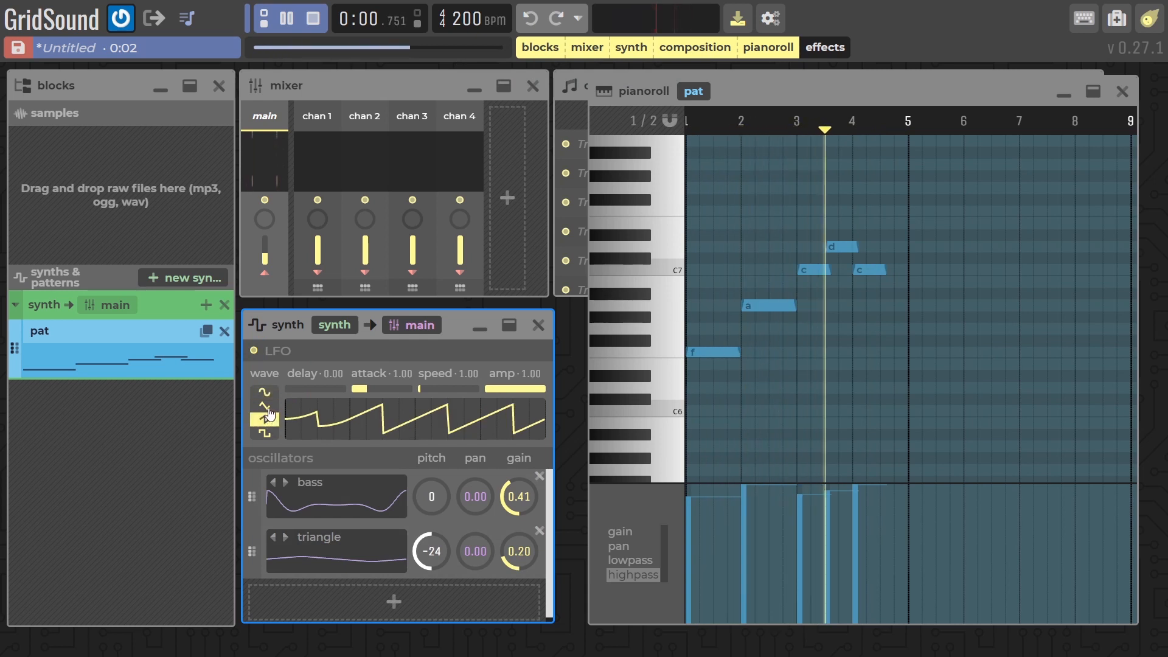
click(263, 431)
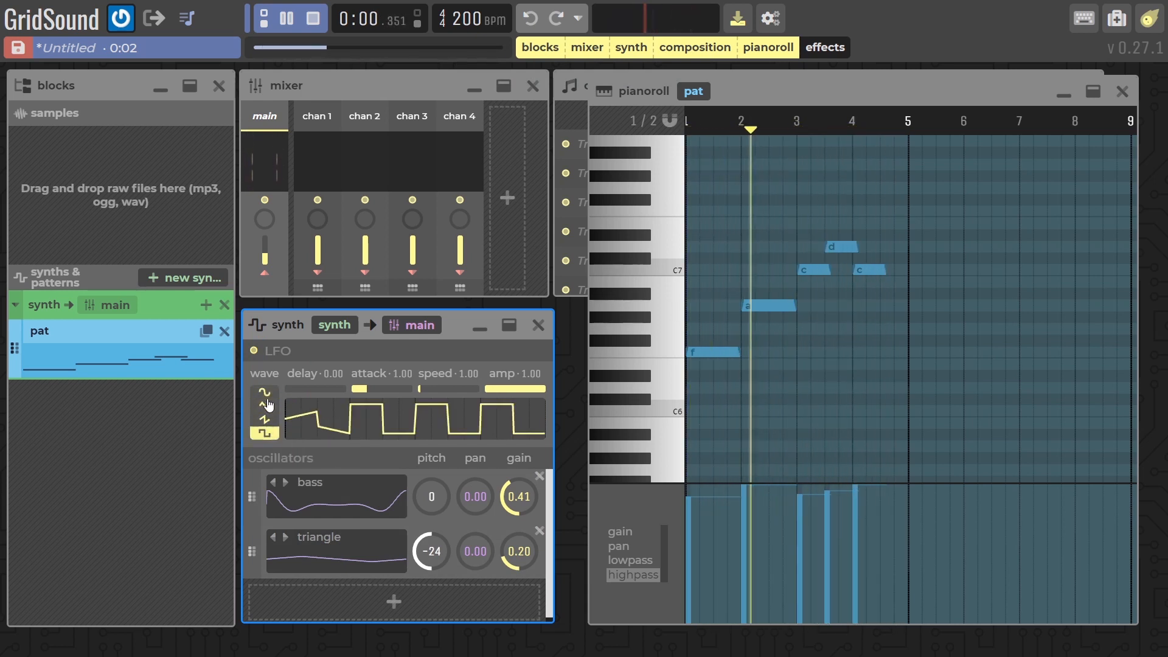
click(264, 416)
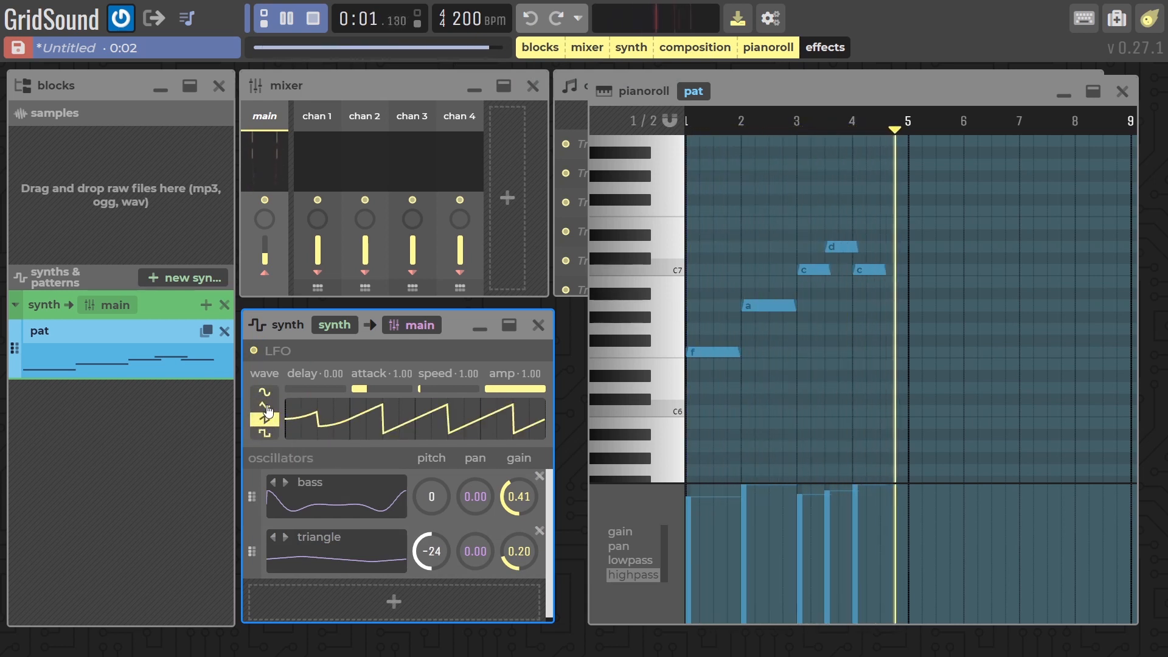
click(264, 411)
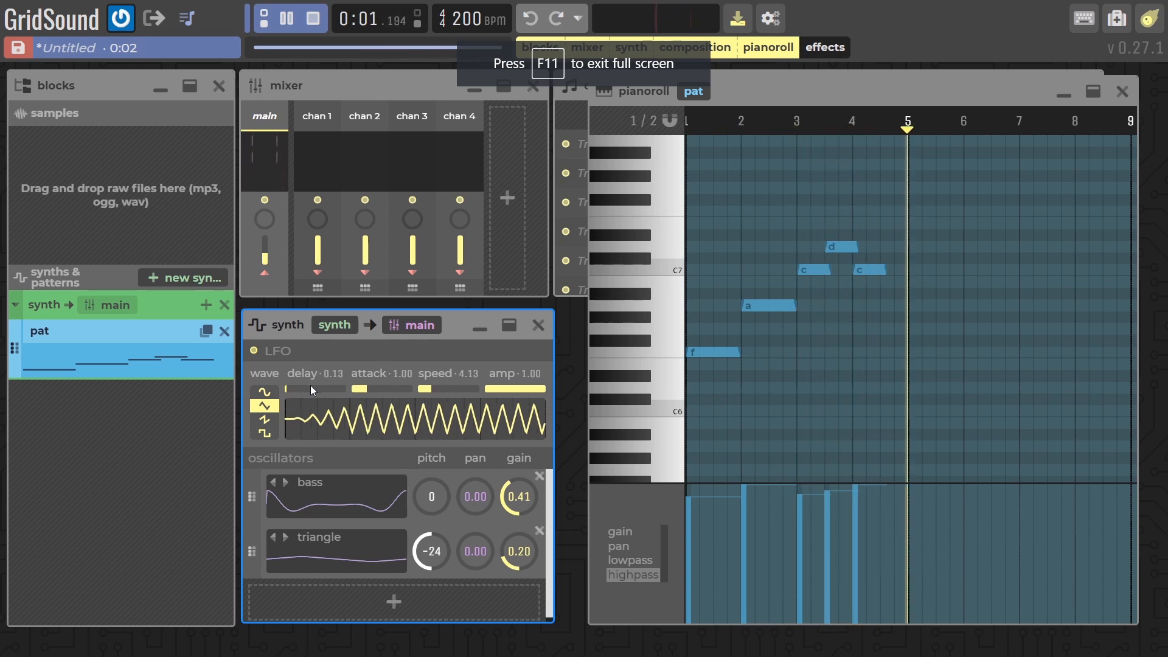
click(313, 19)
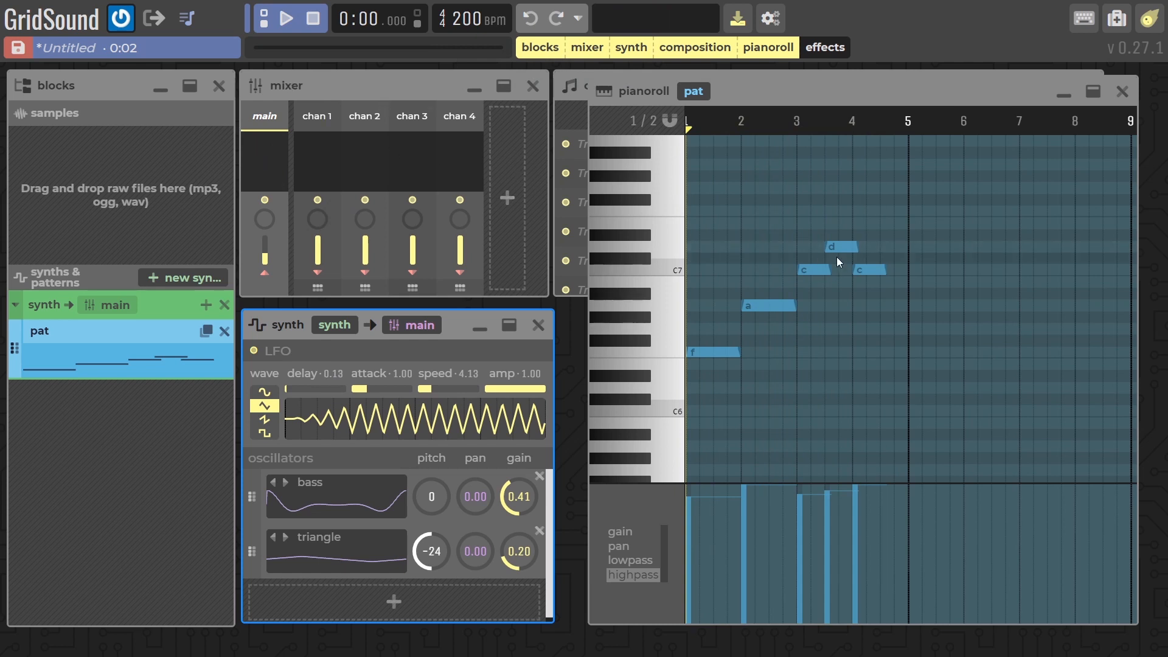
mouse_move(856, 237)
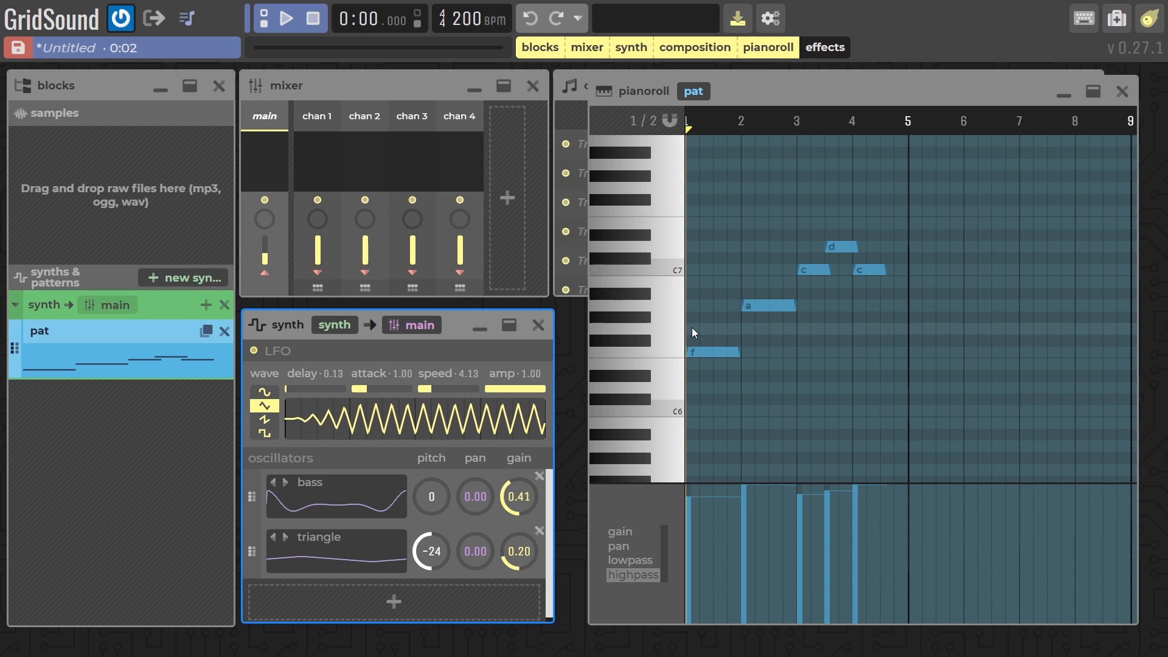
click(699, 328)
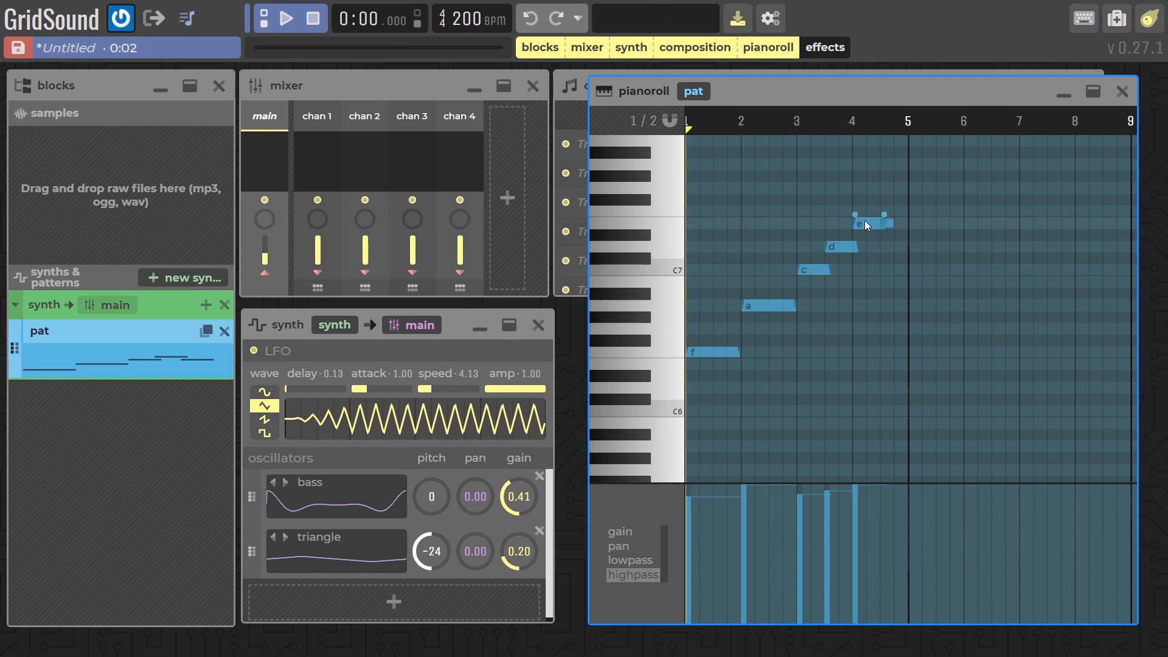
click(287, 19)
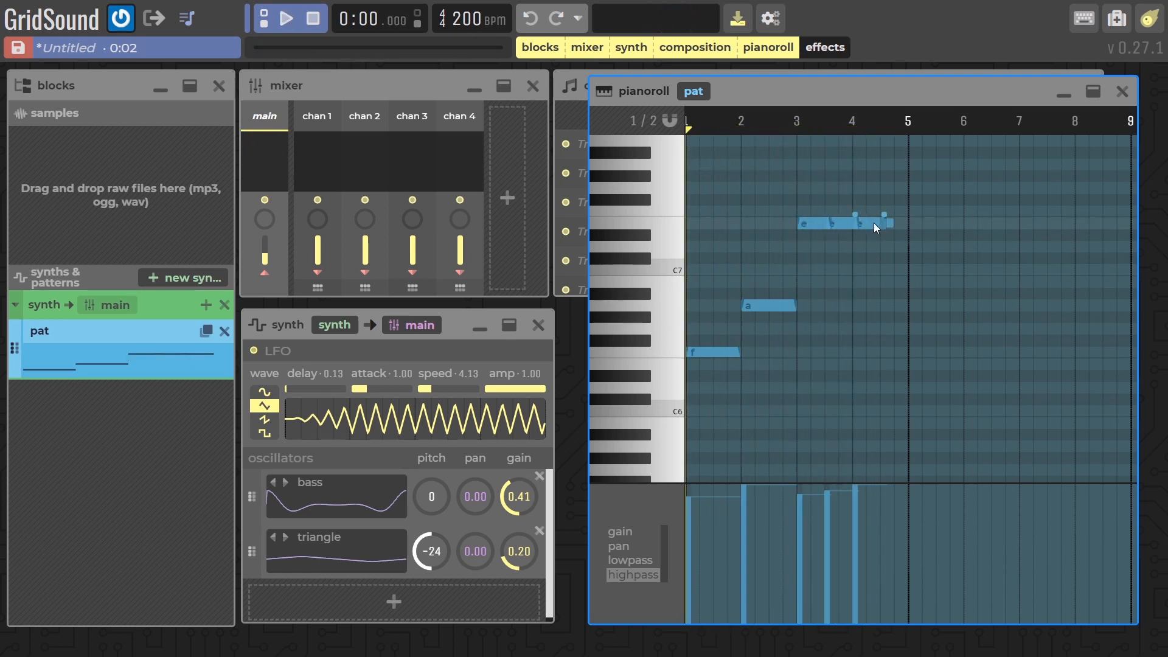
click(522, 19)
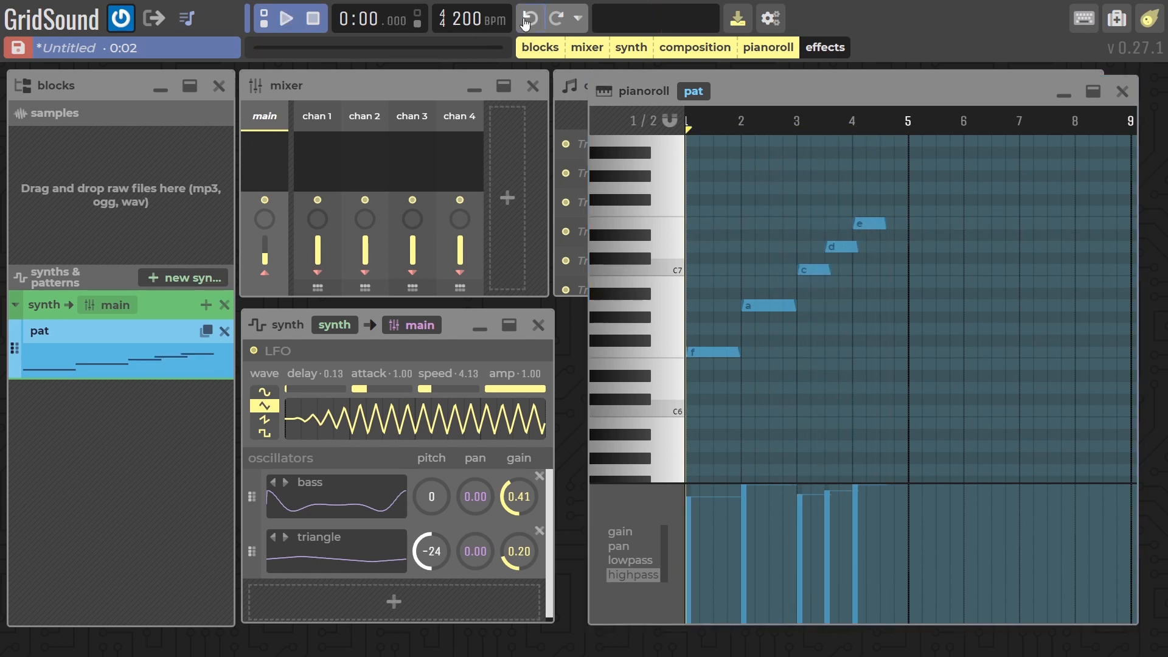
click(287, 18)
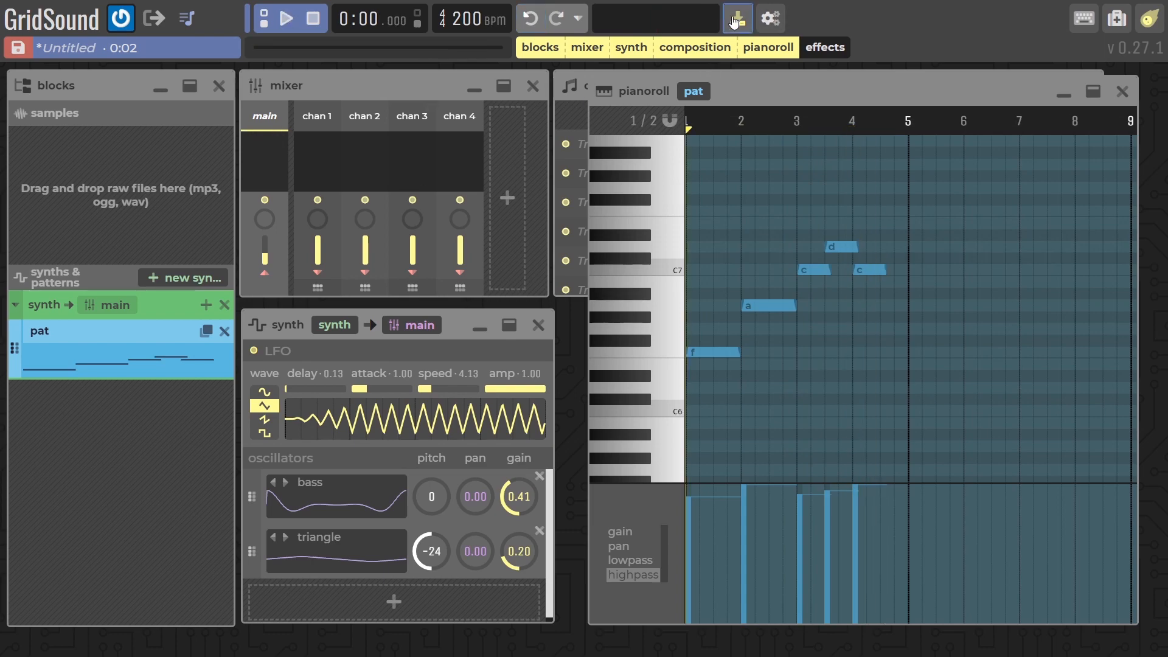
- Render the composition and download it as a WAV file
click(738, 18)
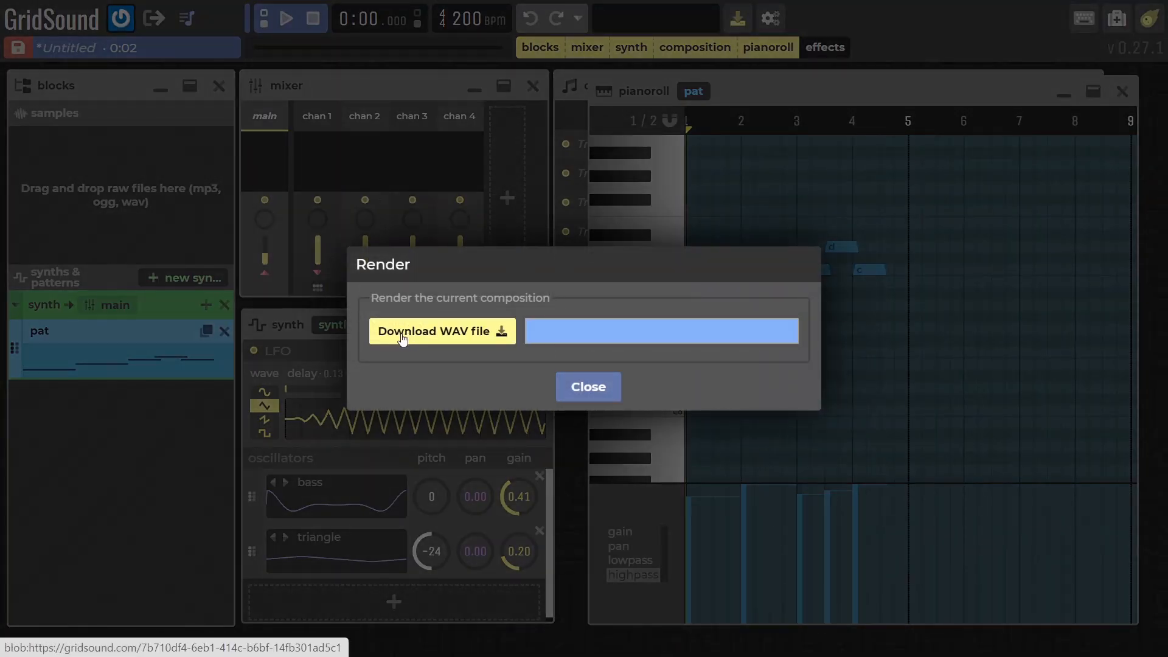
click(441, 331)
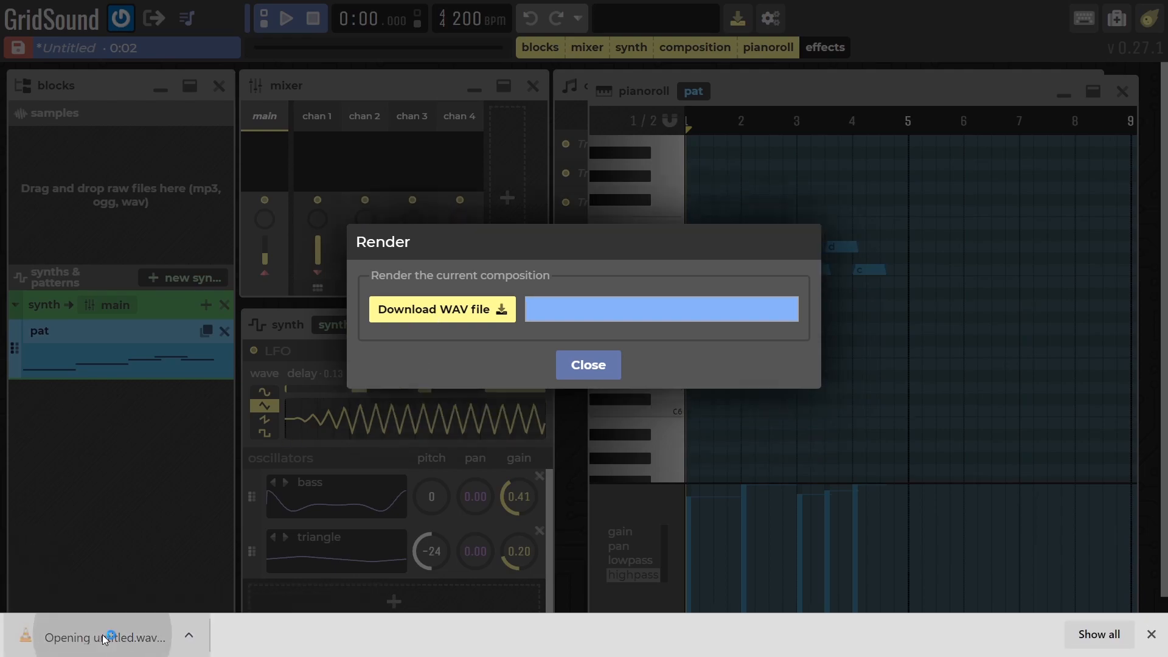
click(105, 637)
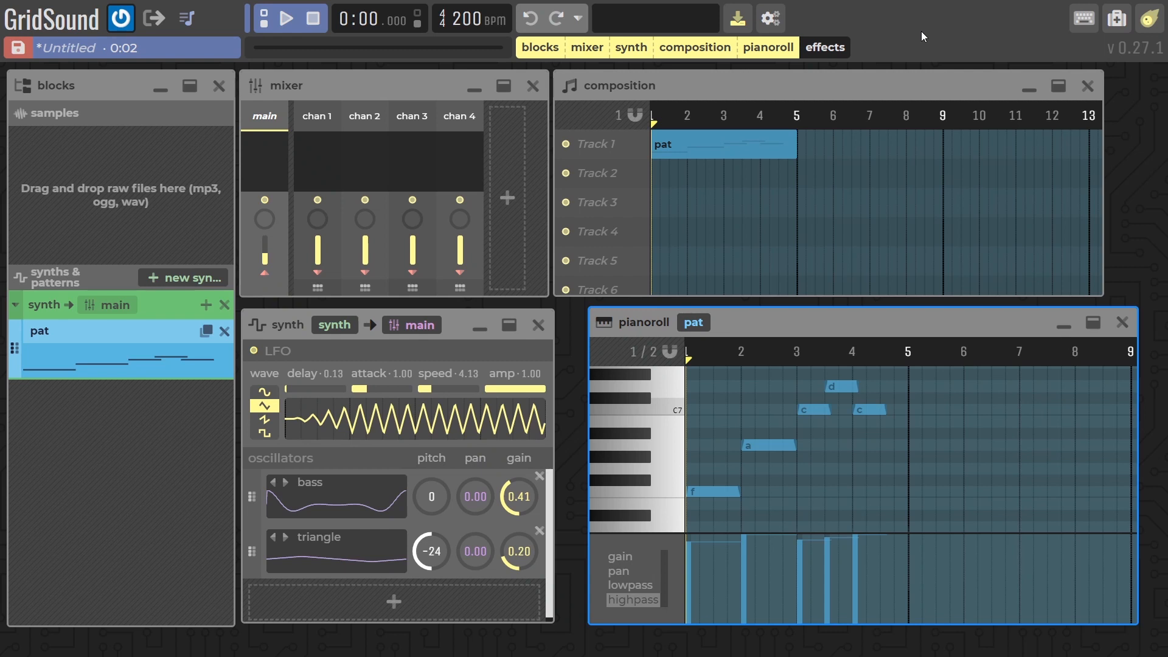
mouse_move(757, 134)
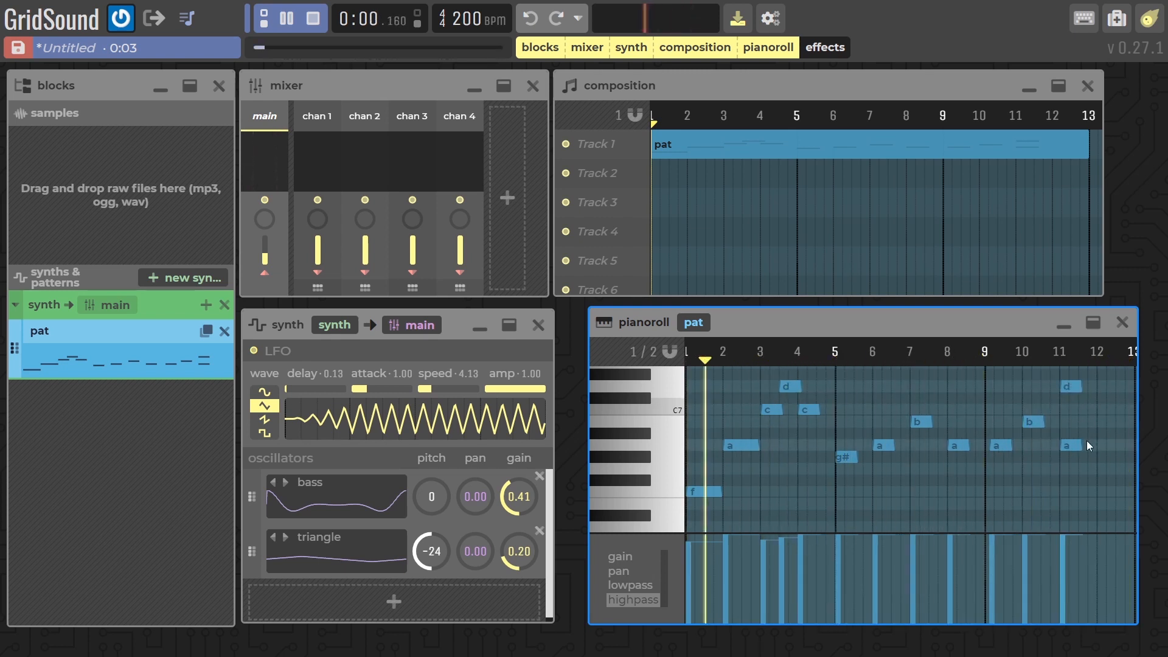
- Add A, B, G# and D notes across bars 5–12 and play back the longer pattern
click(265, 18)
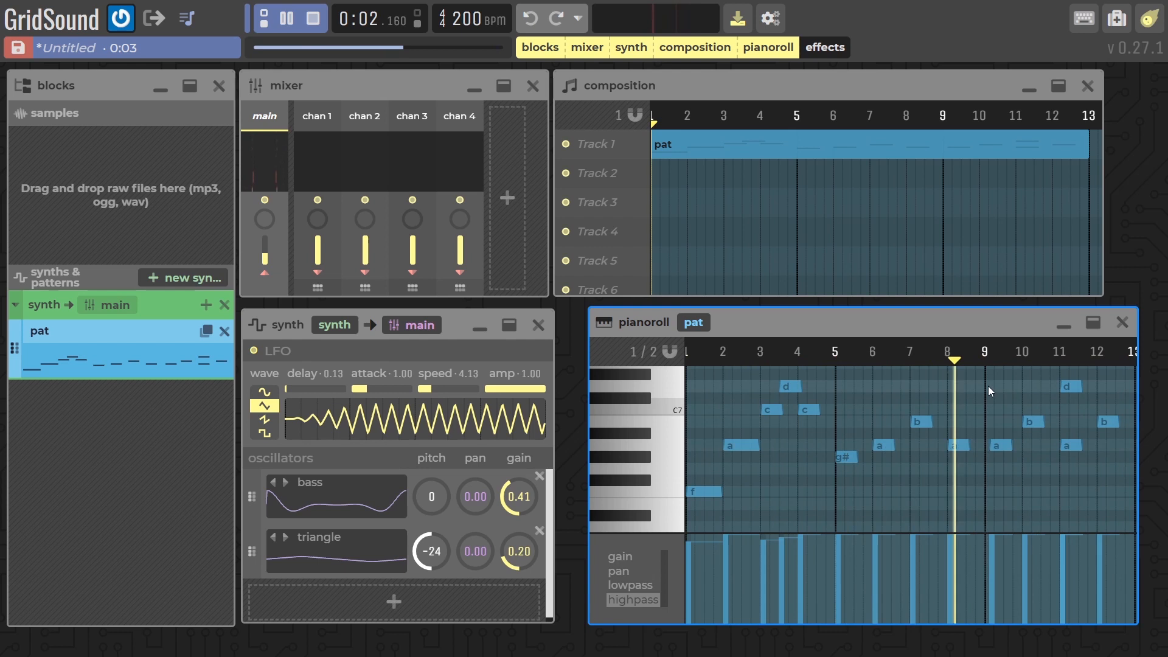